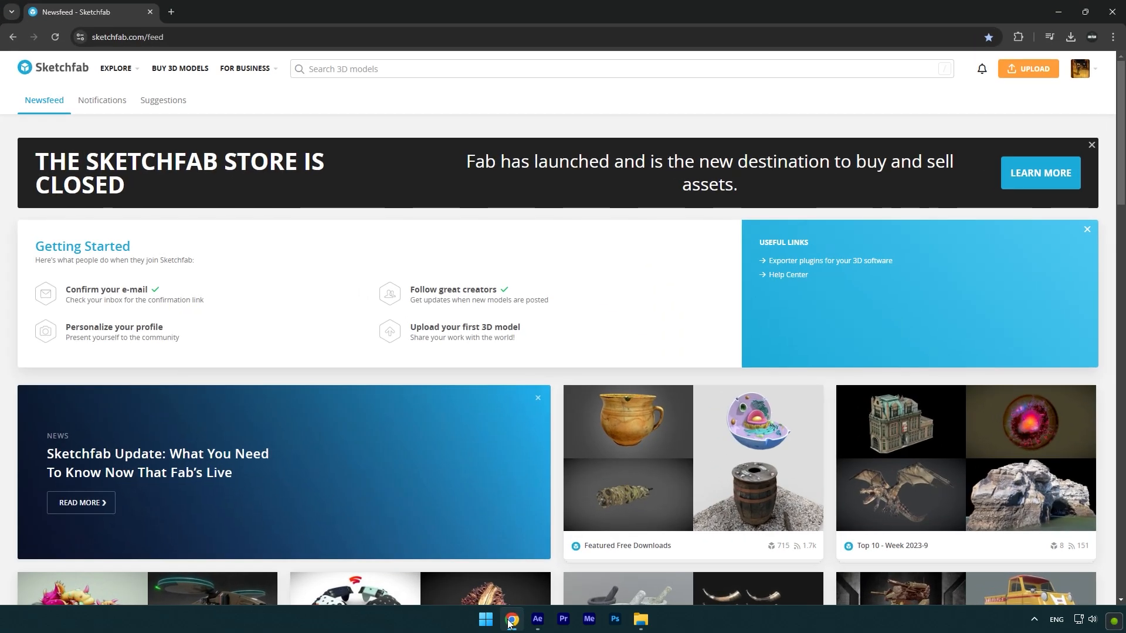
# - Search Sketchfab for 'skull free' and scroll through the skull model results
pyautogui.write('skull free')
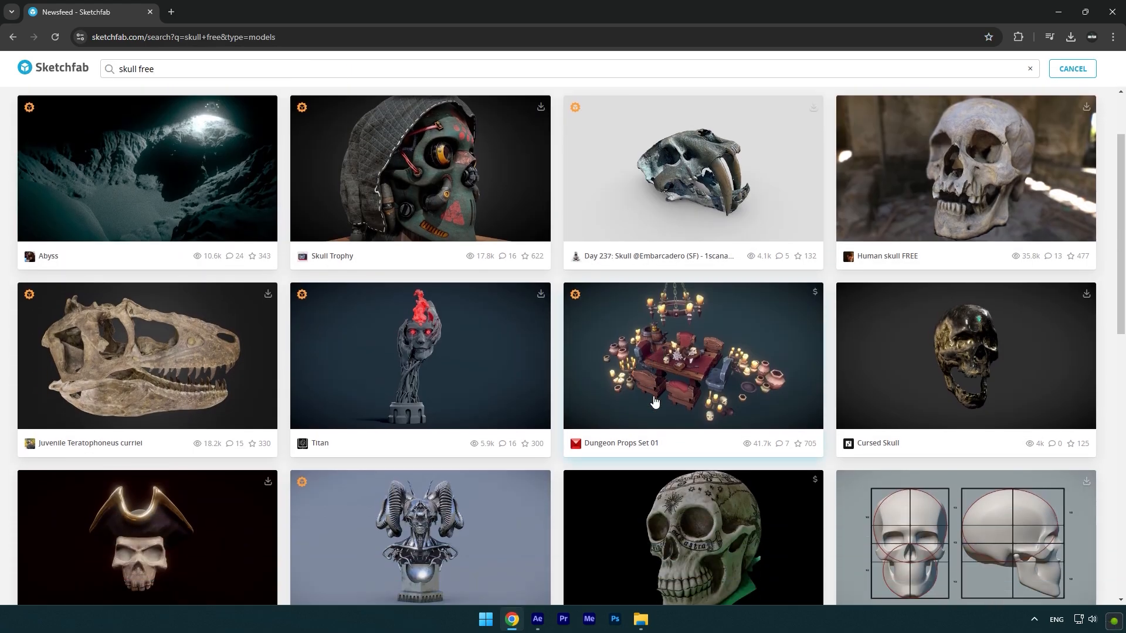
pyautogui.scroll(-3)
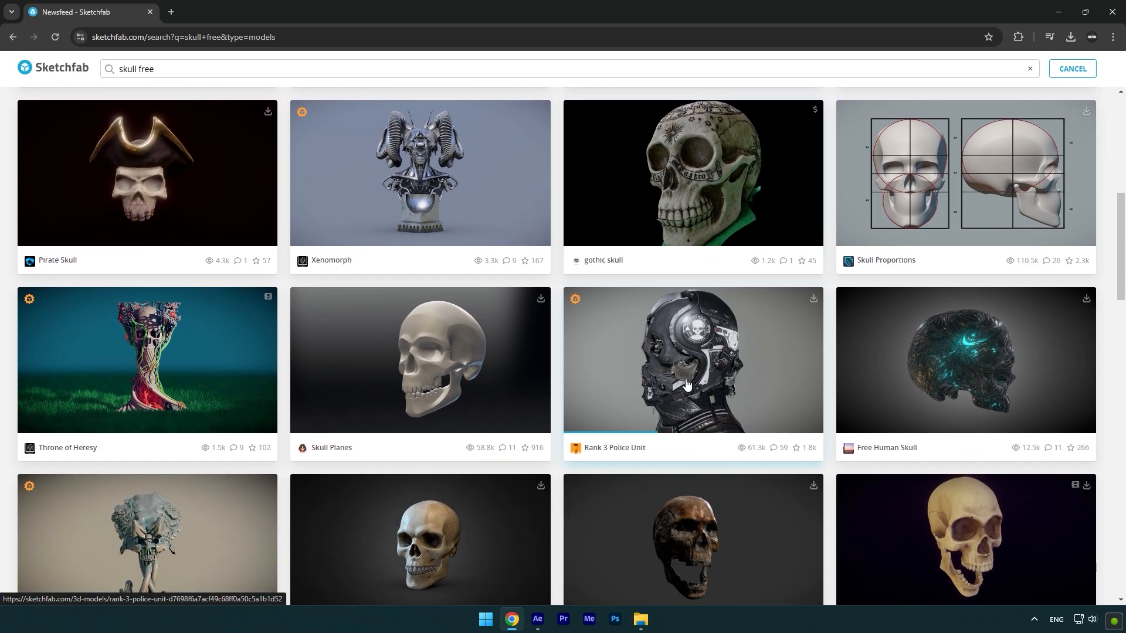
# - Download the Rank 3 Police Unit model as the 90MB GLB with 1k textures
pyautogui.click(692, 361)
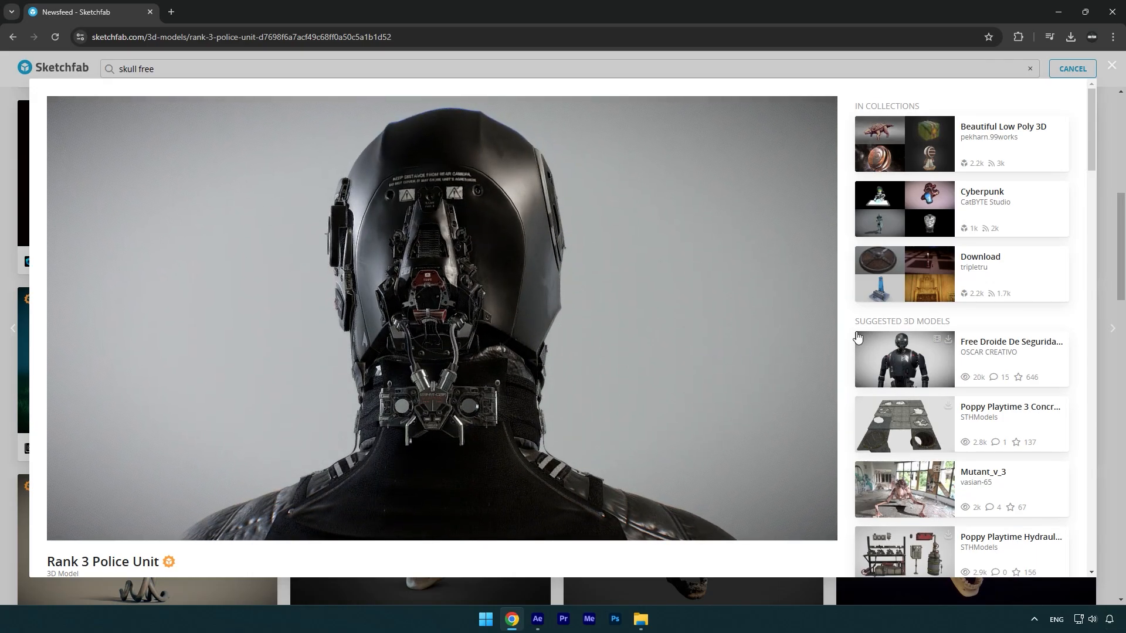
pyautogui.scroll(-3)
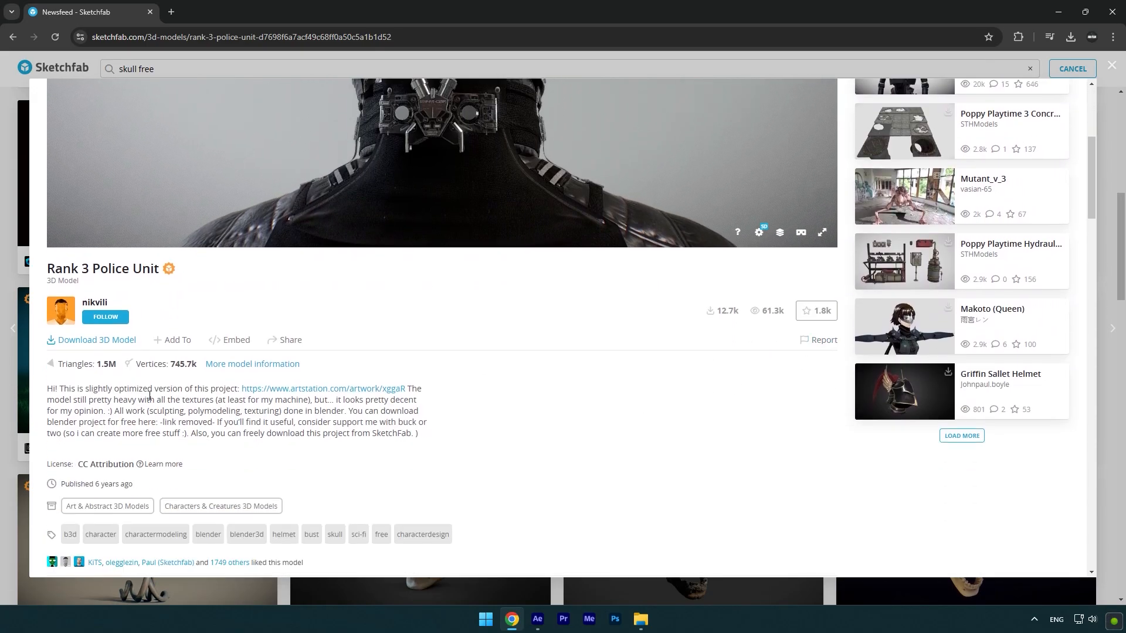
pyautogui.click(96, 340)
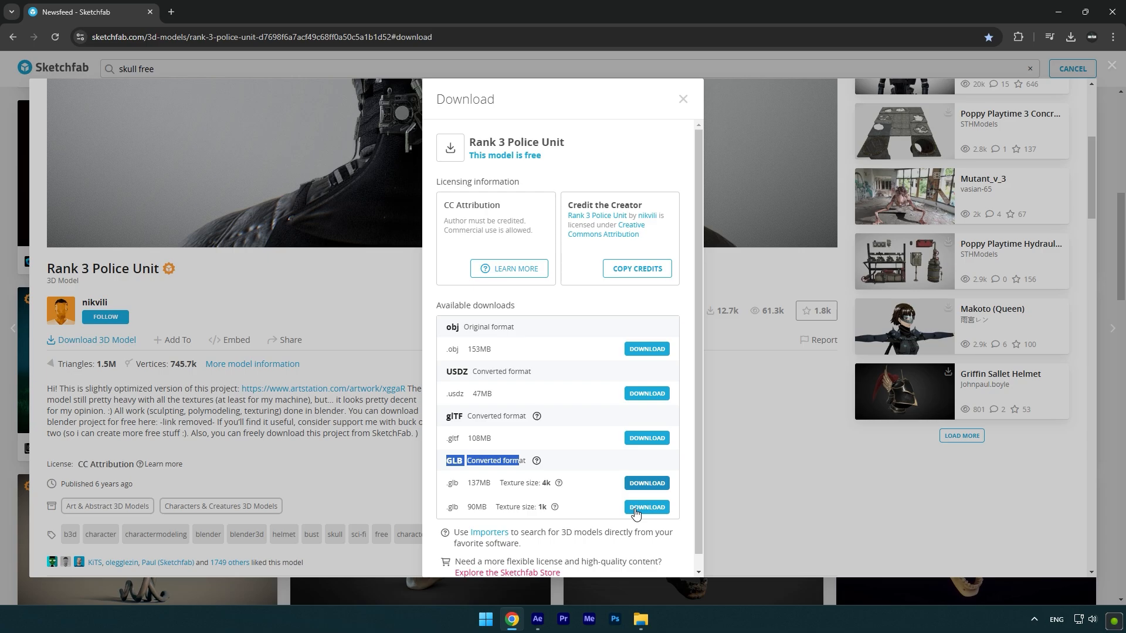
pyautogui.click(537, 618)
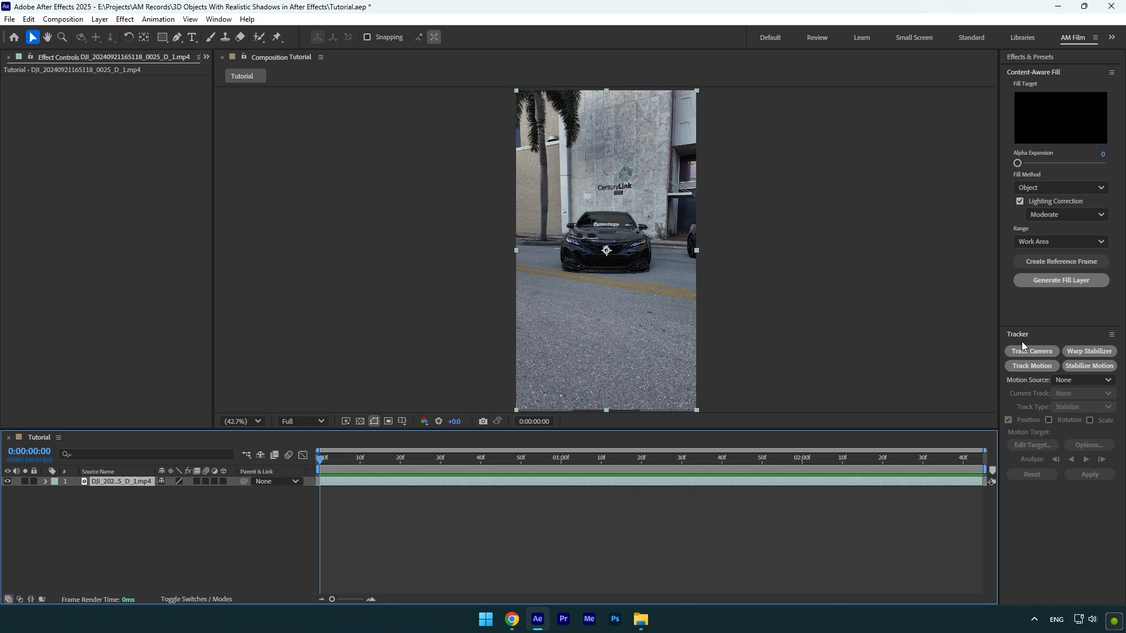
# - Camera-track the car footage and create a ground solid and tracker camera from road track points
pyautogui.click(1031, 351)
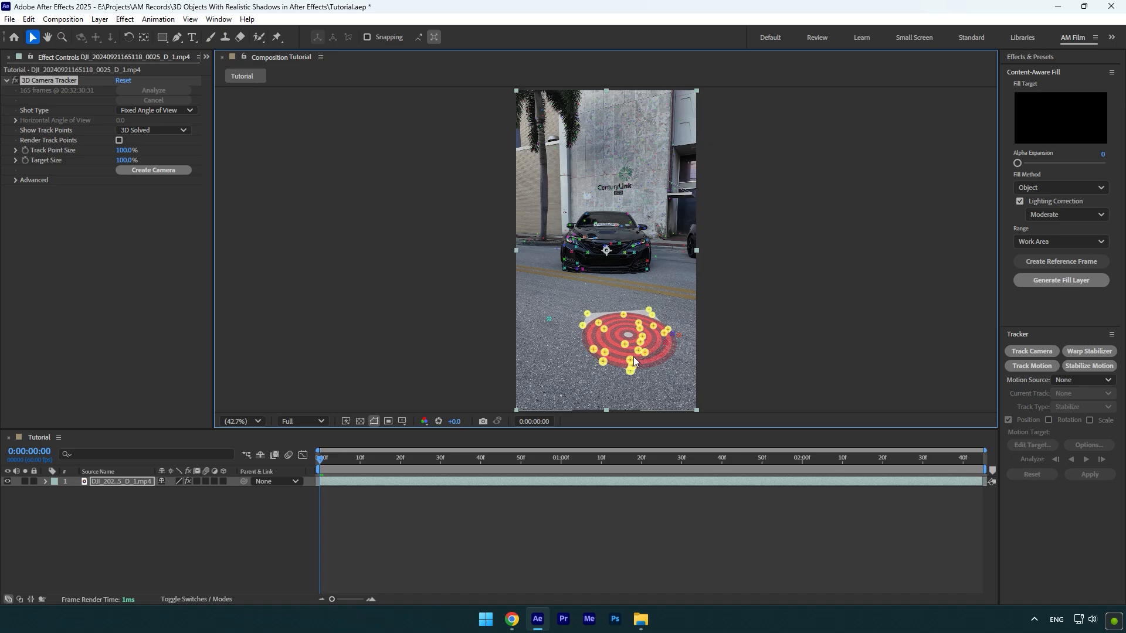
pyautogui.rightClick(633, 361)
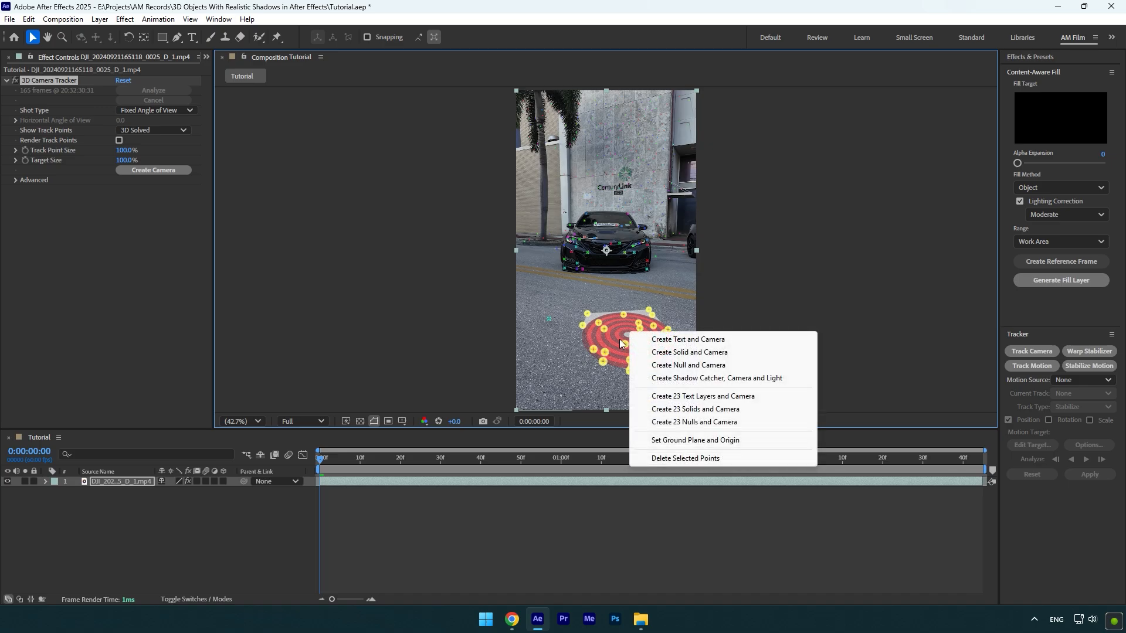
pyautogui.click(687, 352)
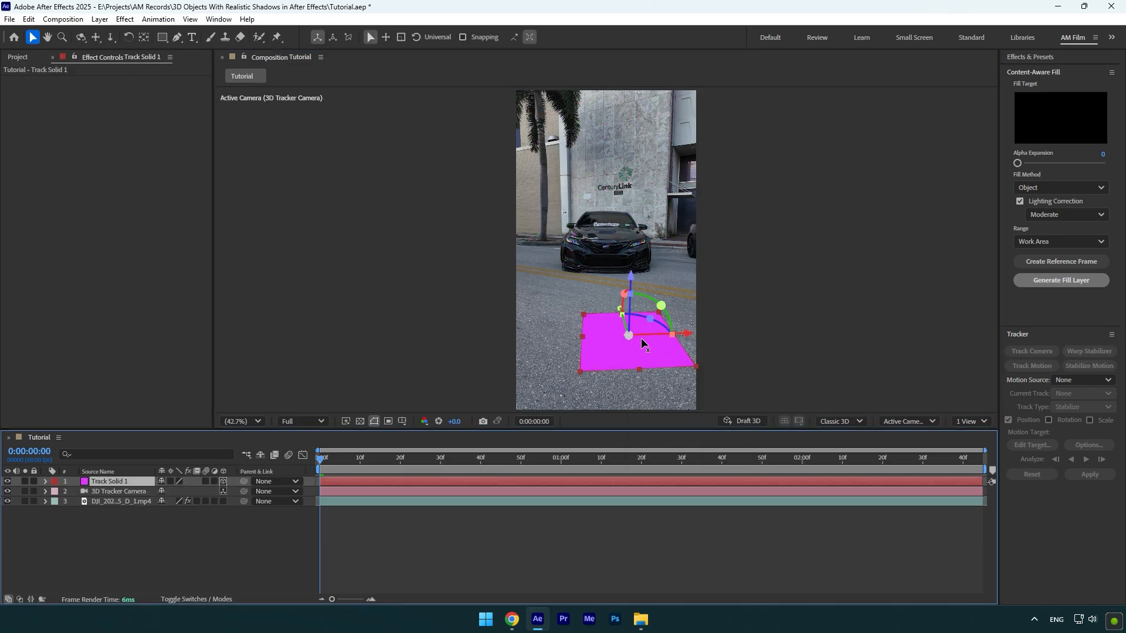
# - Import rank_3_police_unit.glb and scale it to comp size (6.25%)
pyautogui.click(638, 619)
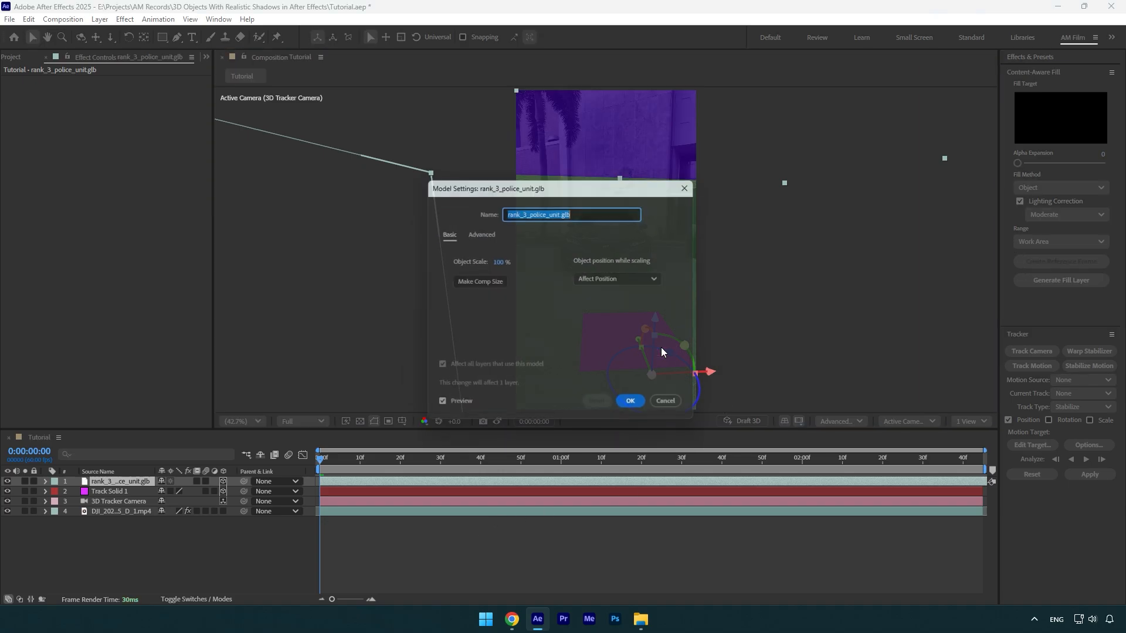
pyautogui.click(476, 280)
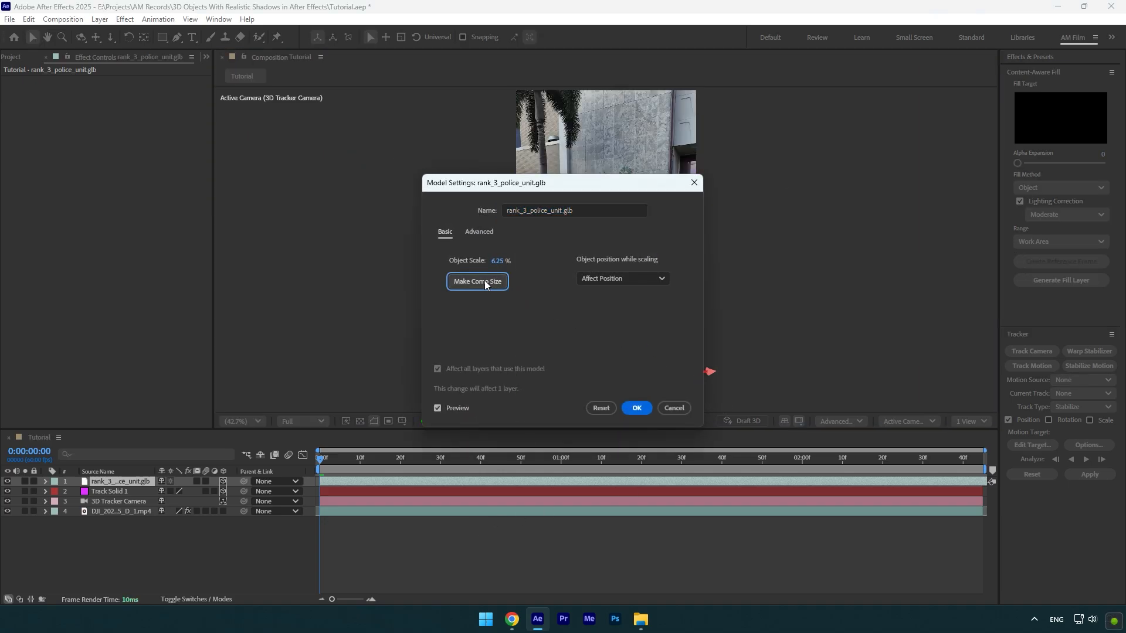
pyautogui.moveTo(520, 335)
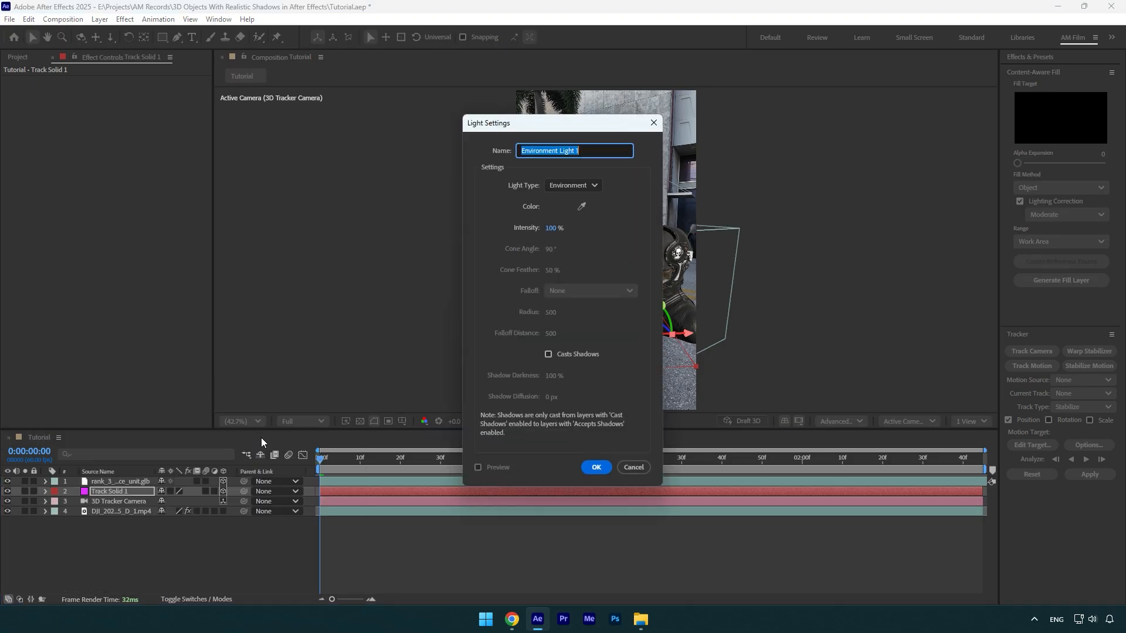
# - Create an Environment light with Casts Shadows set to On
pyautogui.click(572, 185)
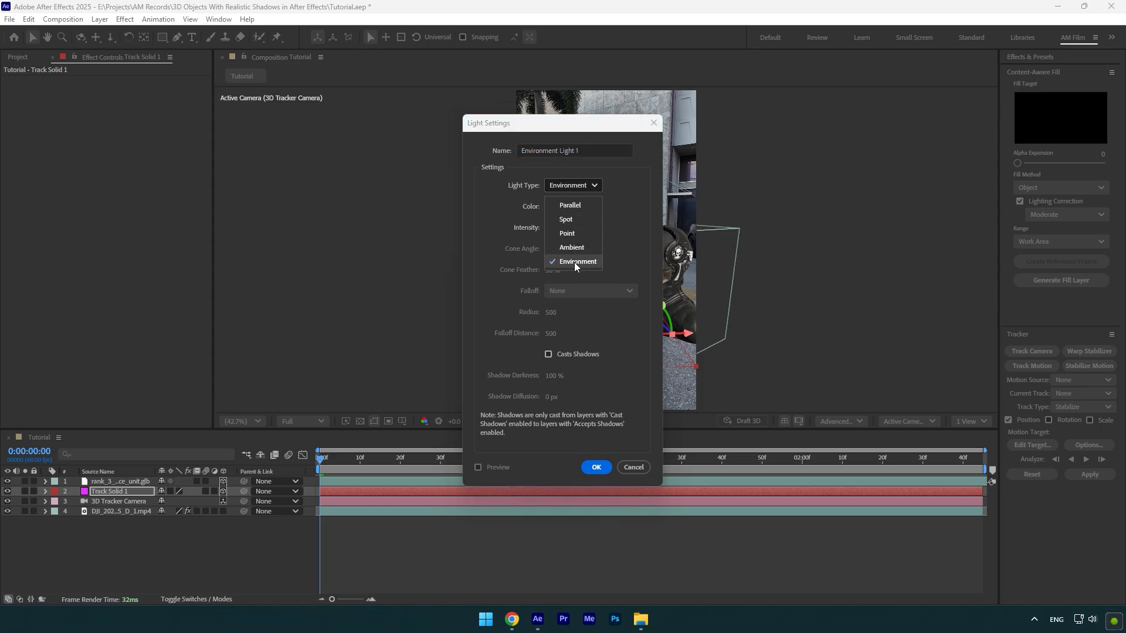
pyautogui.click(595, 466)
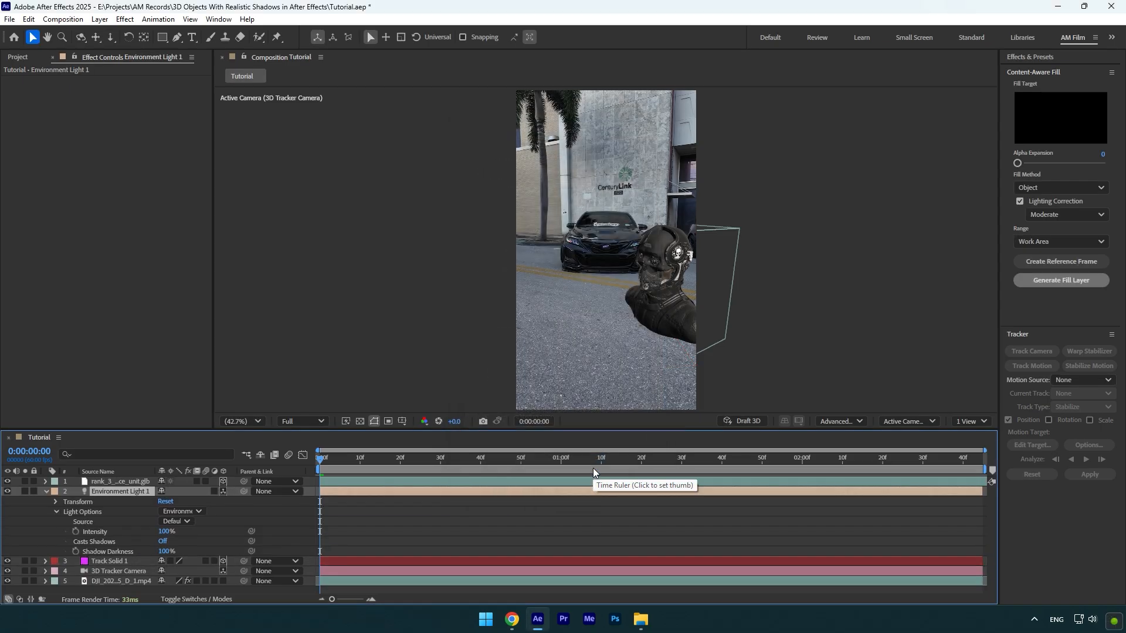
pyautogui.click(163, 541)
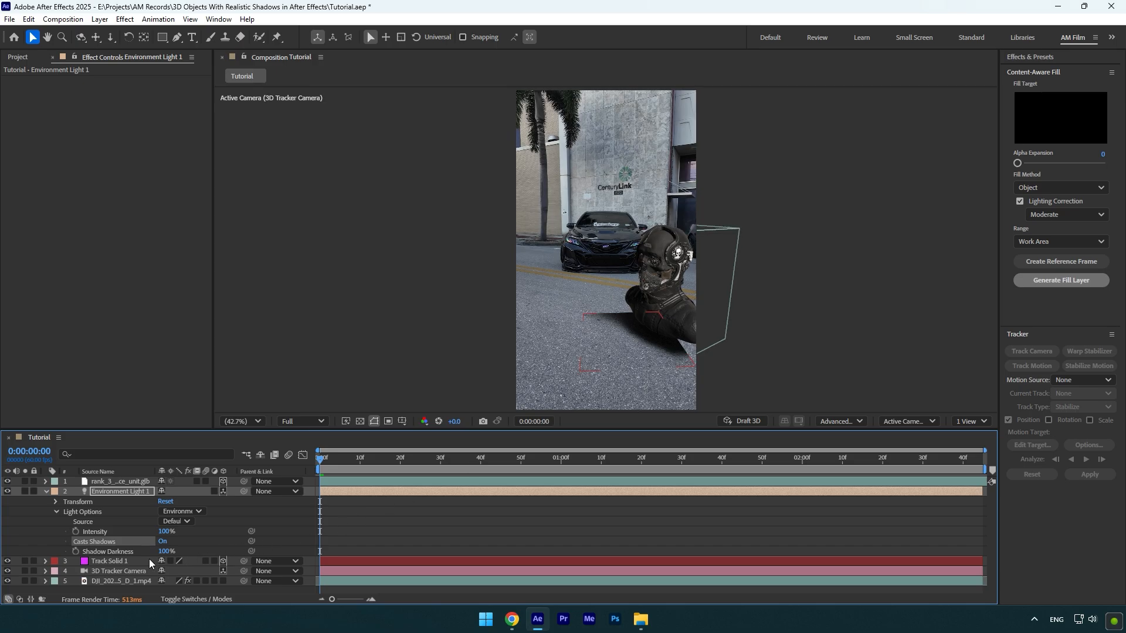
pyautogui.click(108, 560)
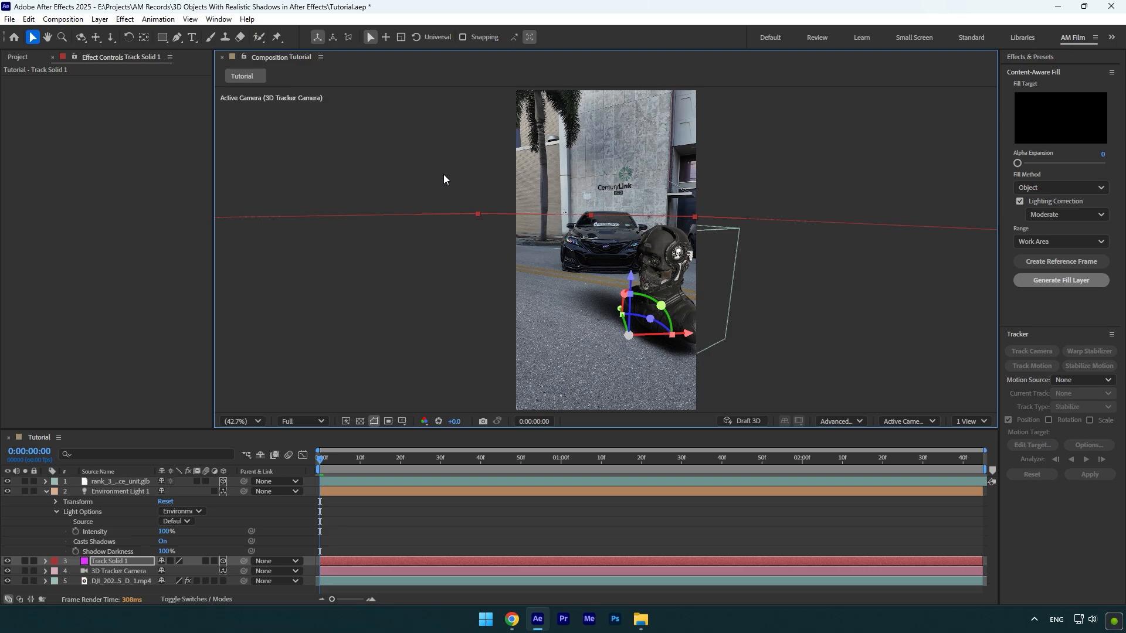
pyautogui.moveTo(851, 416)
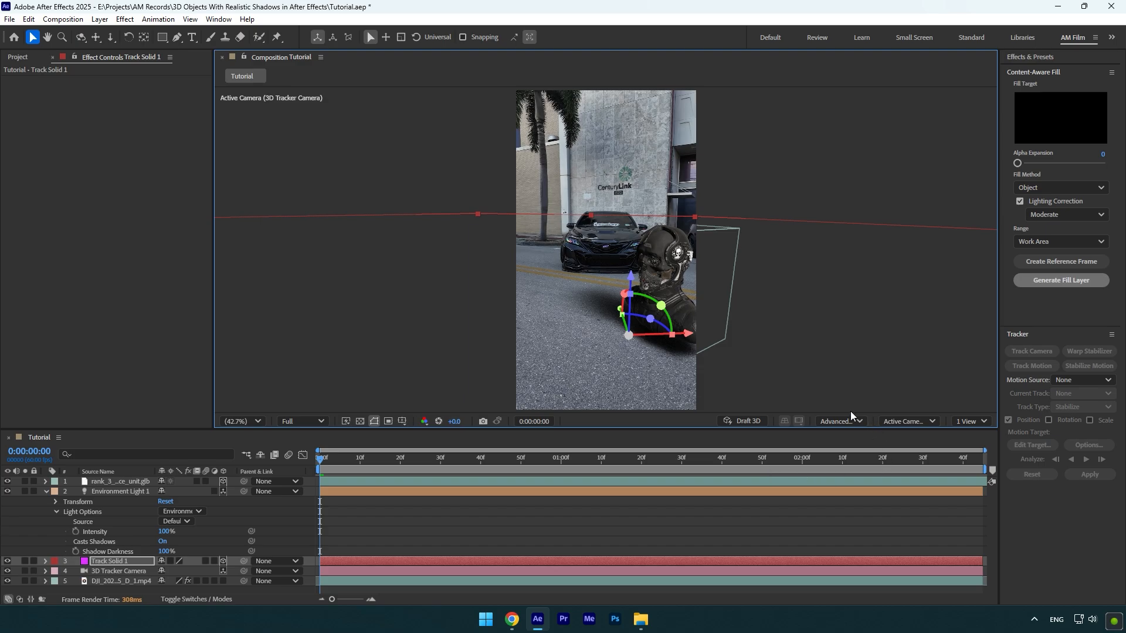
# - Fit the shadow casting box to the scene at Double (128 MB) resolution, then scrub forward
pyautogui.click(835, 422)
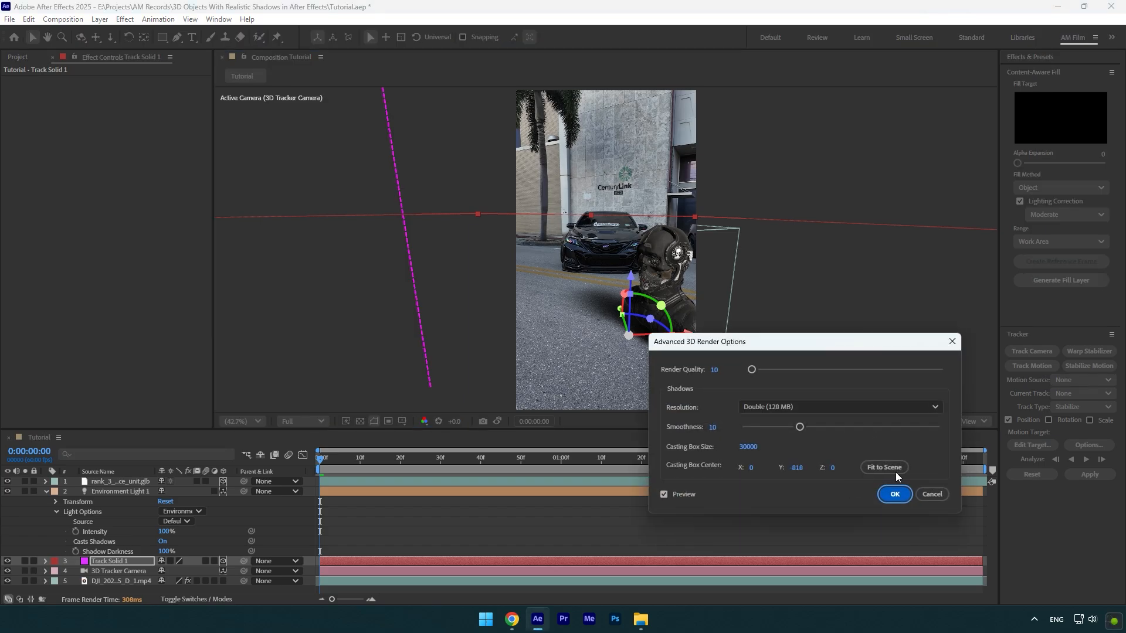
pyautogui.click(883, 467)
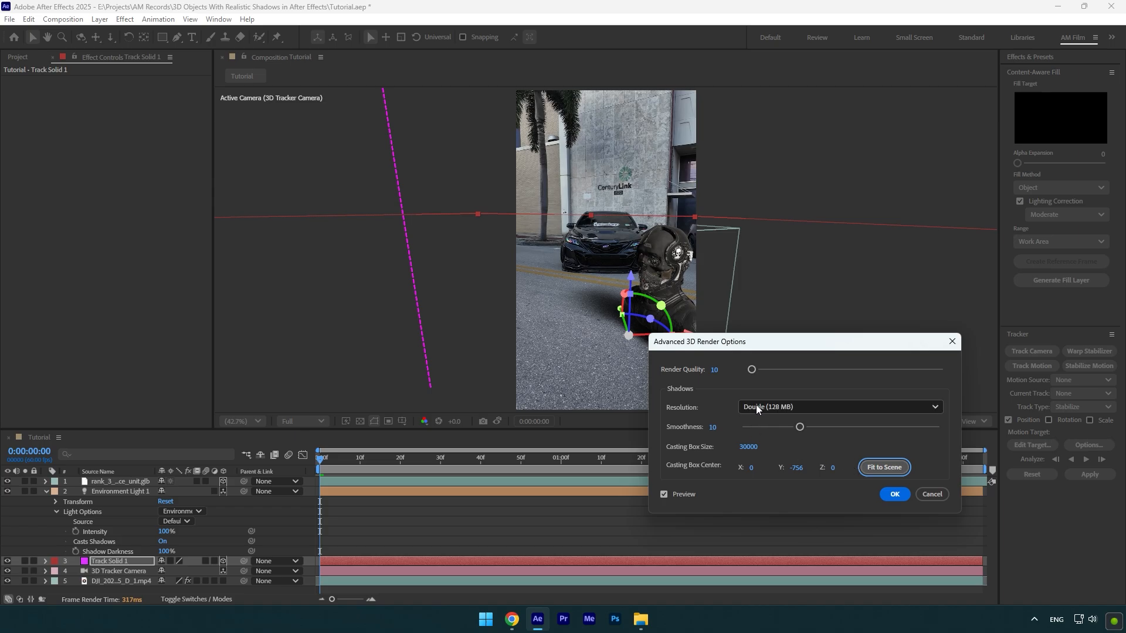
pyautogui.click(839, 407)
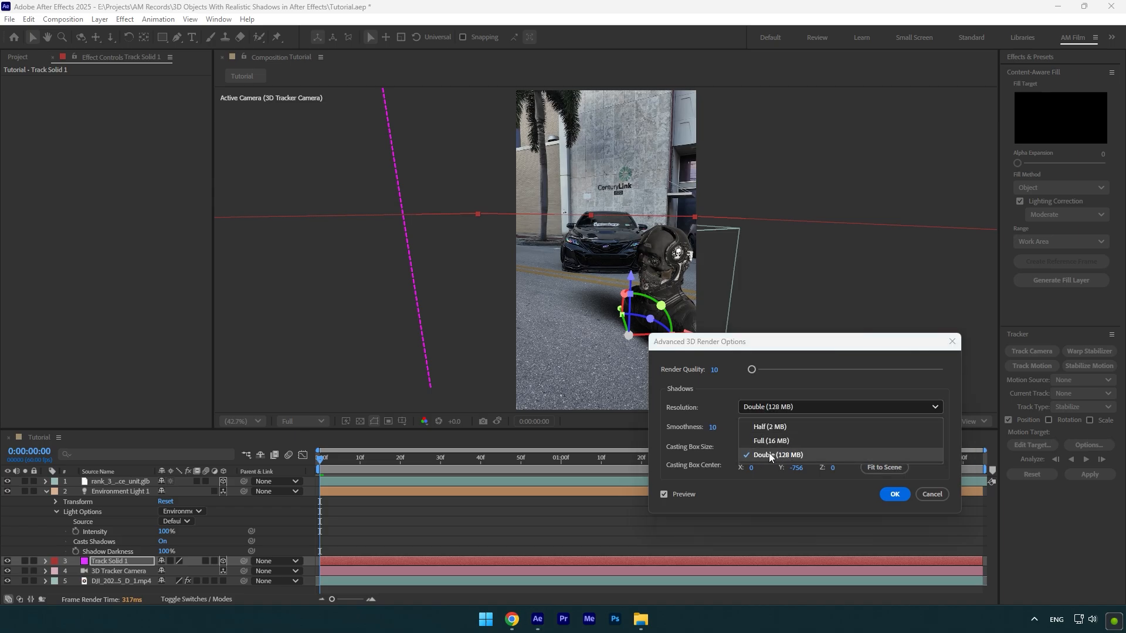
pyautogui.click(777, 454)
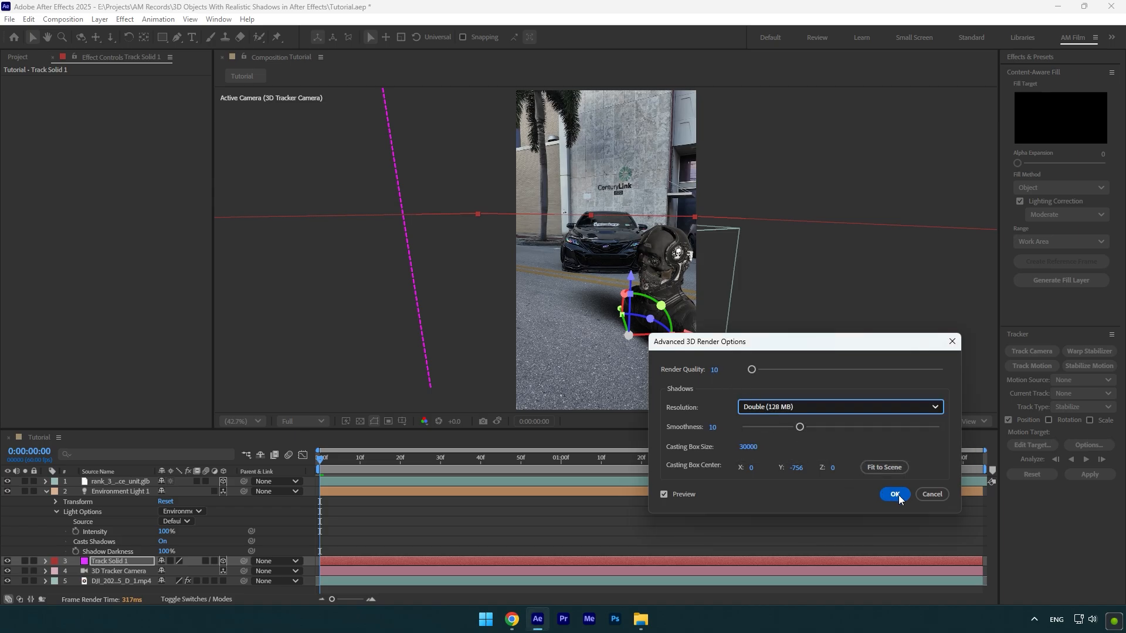
pyautogui.click(893, 494)
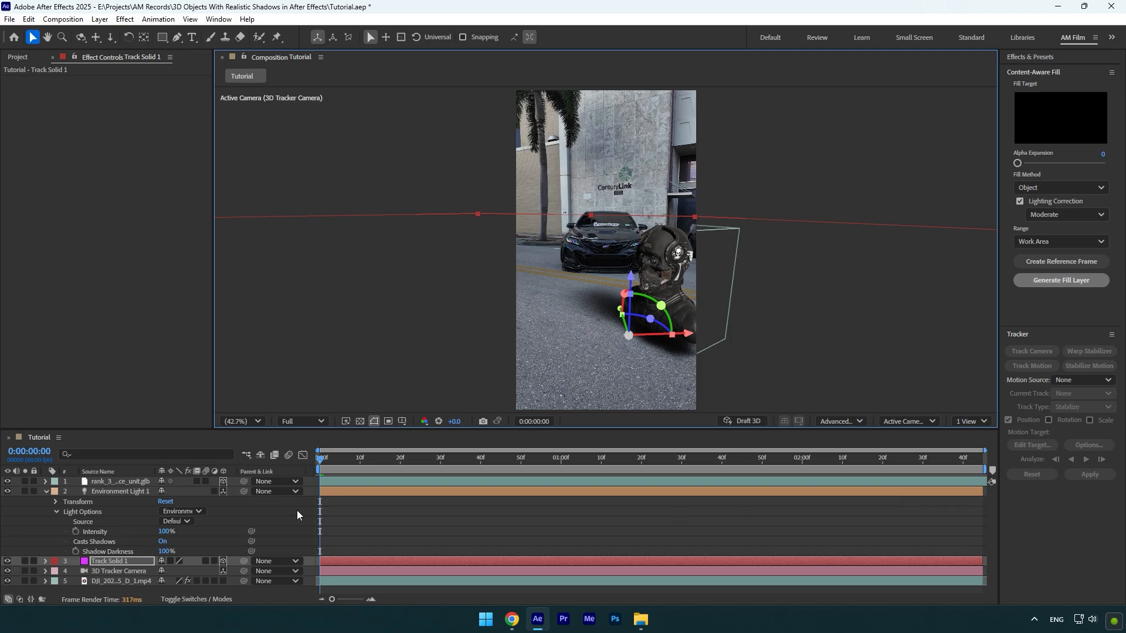
pyautogui.click(472, 457)
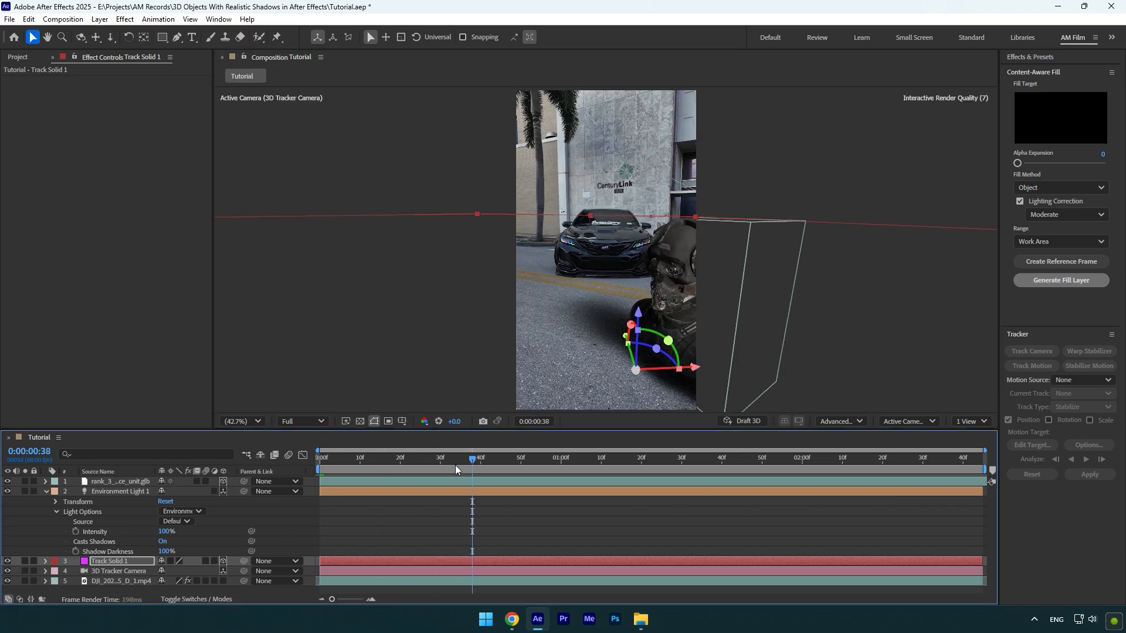